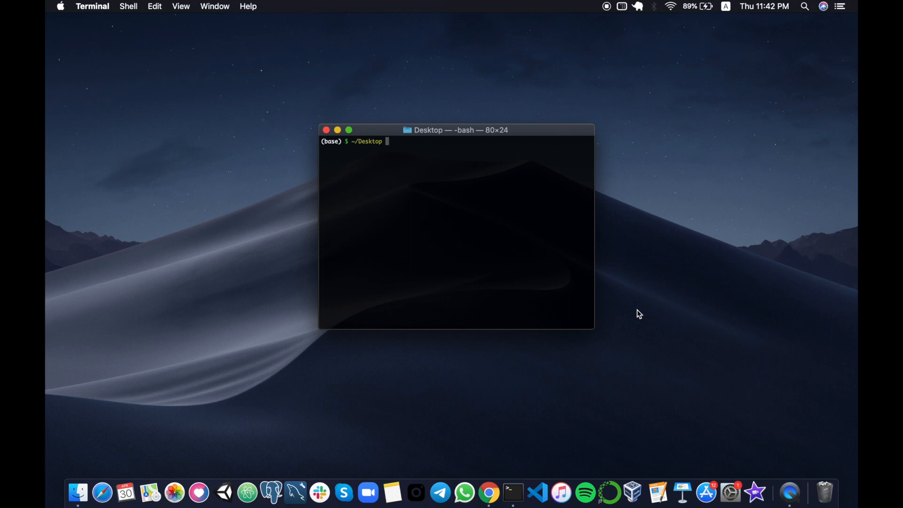
mouse_move(531, 266)
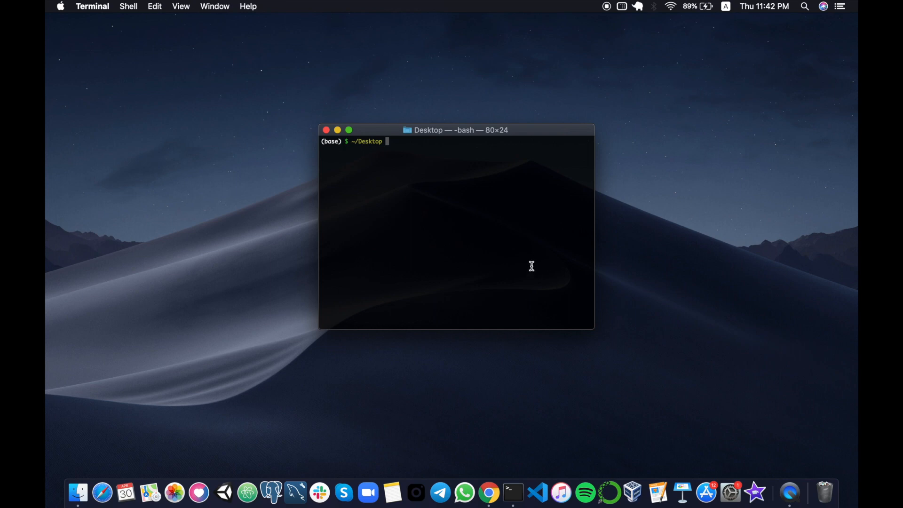
mouse_move(460, 223)
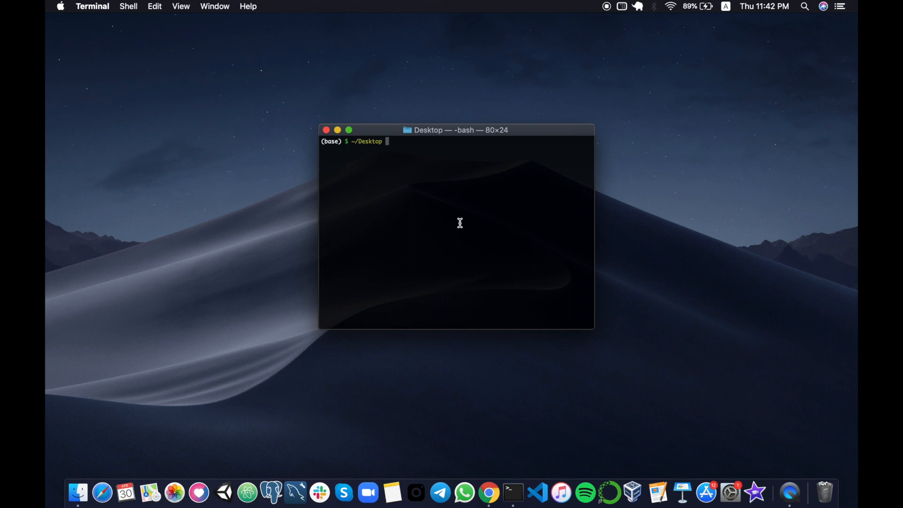
- From Terminal, enter the code_demo folder and launch it in VS Code with 'code .'
type("cd code")
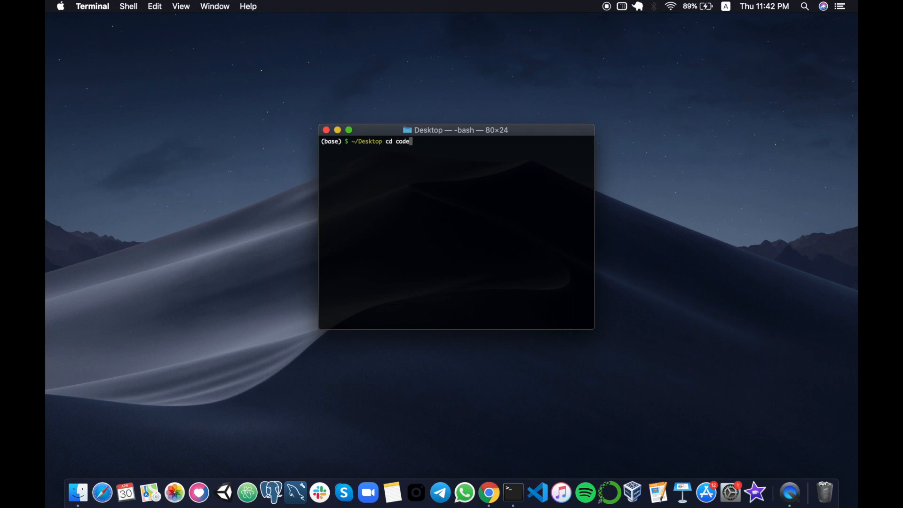
key("Return")
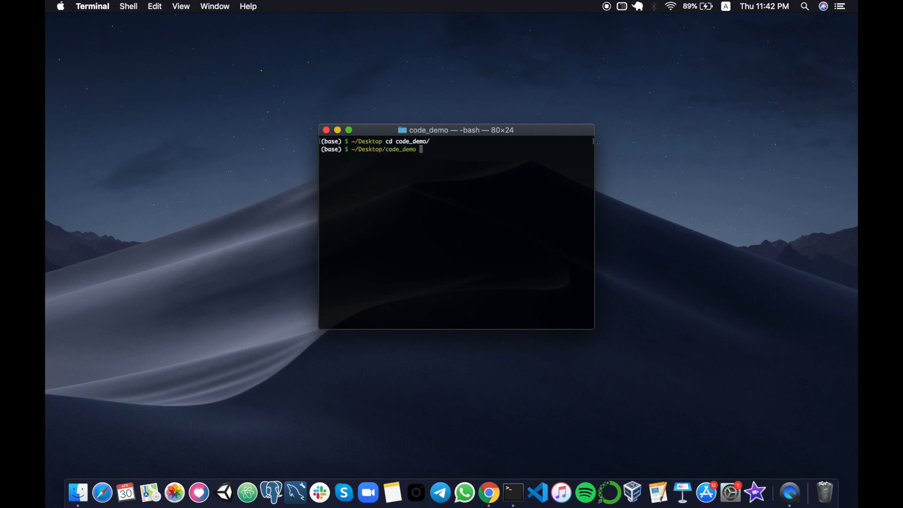
type("code")
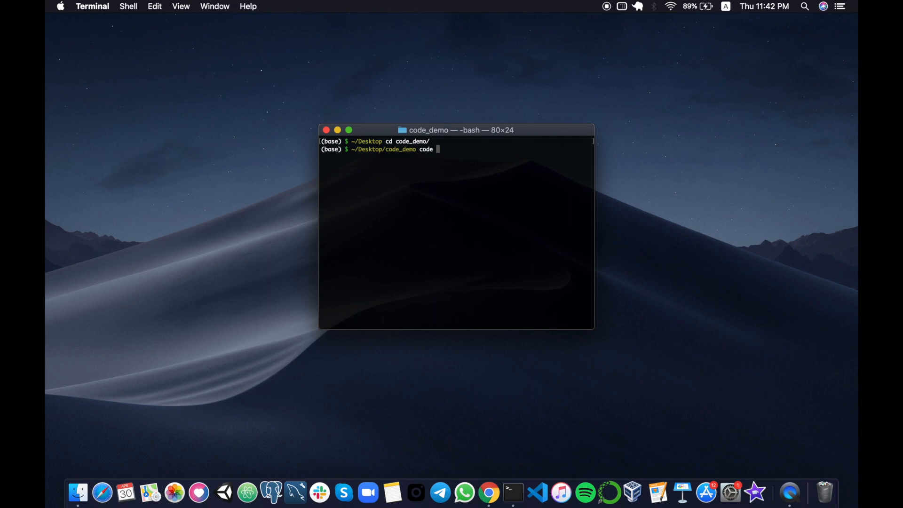
type(".")
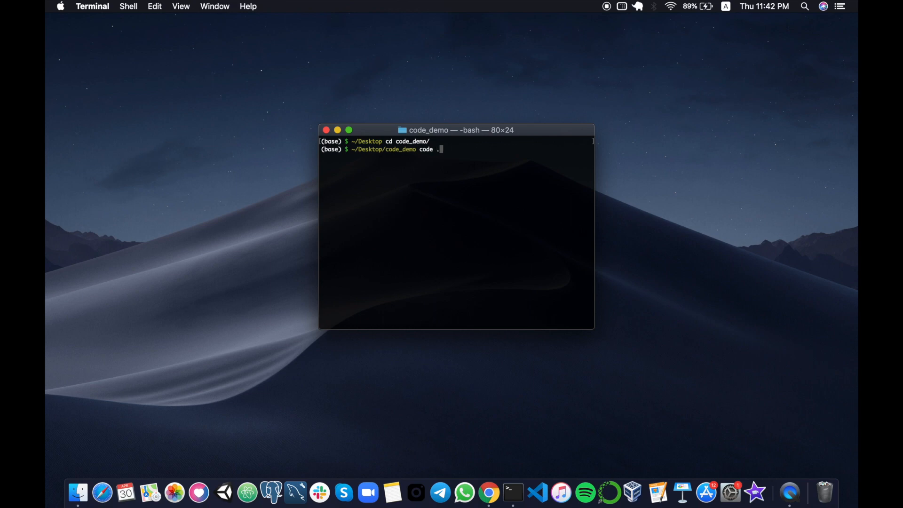
key("Return")
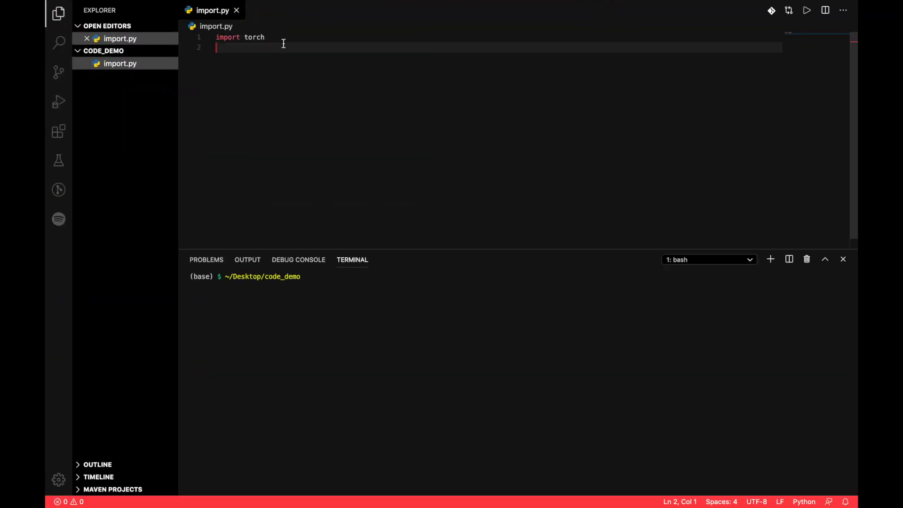
mouse_move(261, 231)
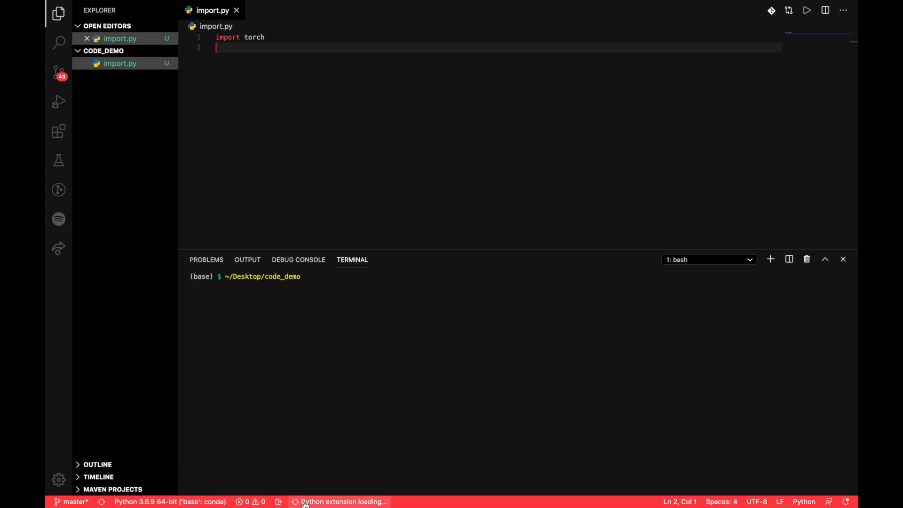
mouse_move(170, 502)
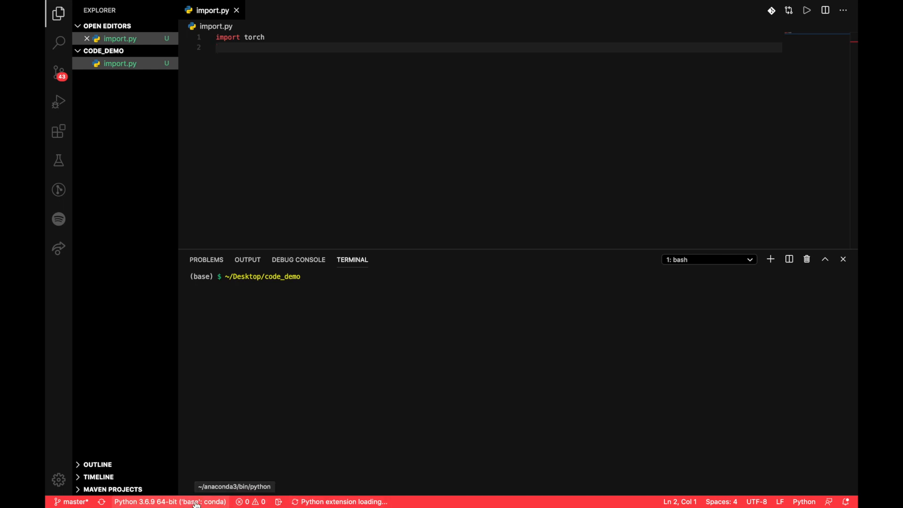
mouse_move(198, 493)
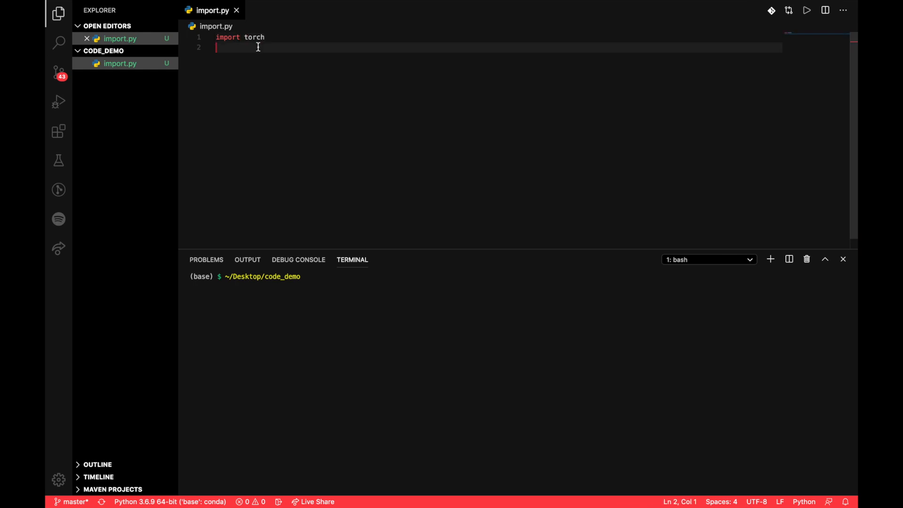
mouse_move(254, 37)
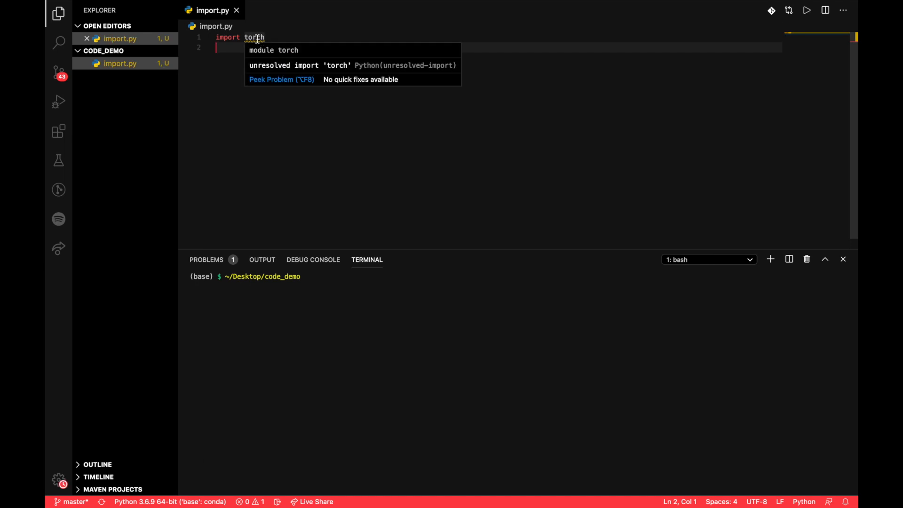
- Check the unresolved-import warning on 'import torch' in line 1 of import.py
left_click(224, 47)
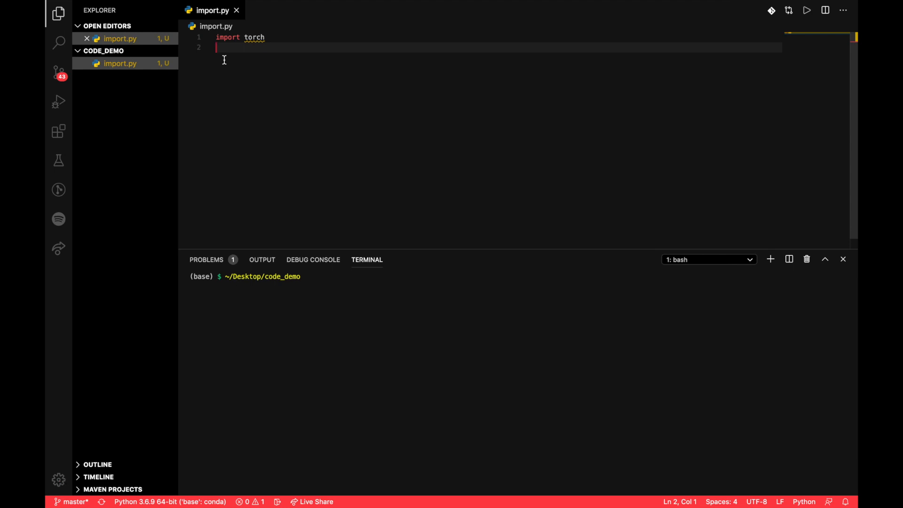
mouse_move(253, 37)
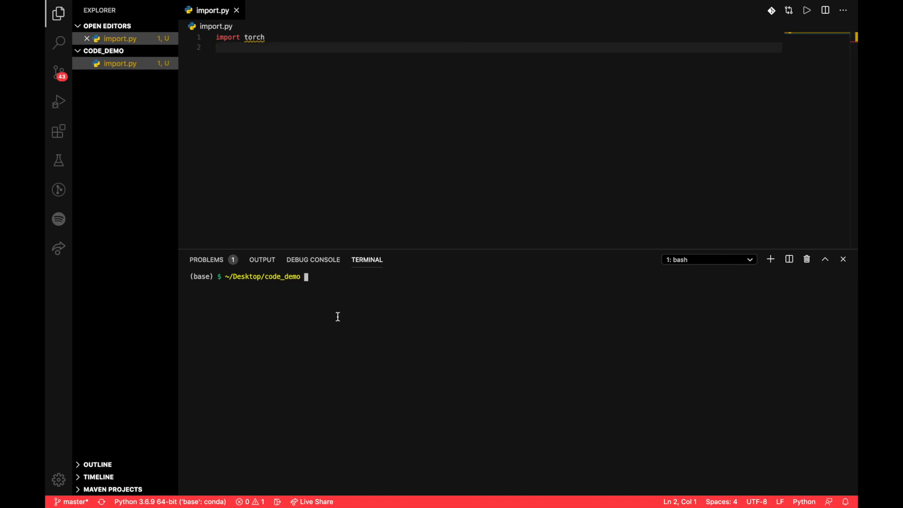
mouse_move(294, 112)
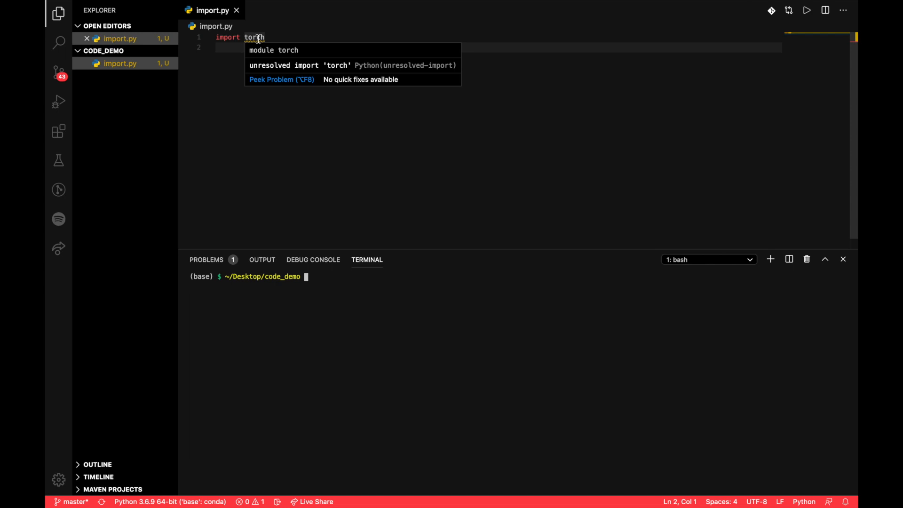
mouse_move(119, 63)
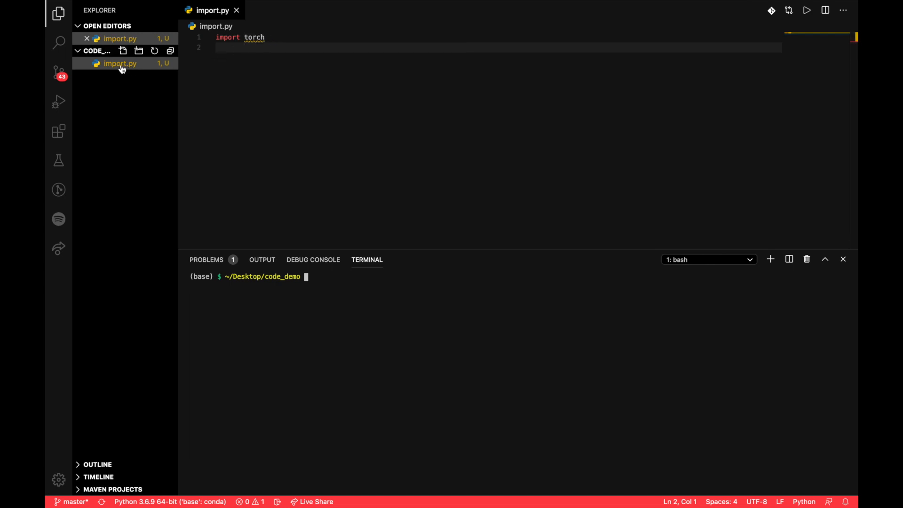
mouse_move(120, 63)
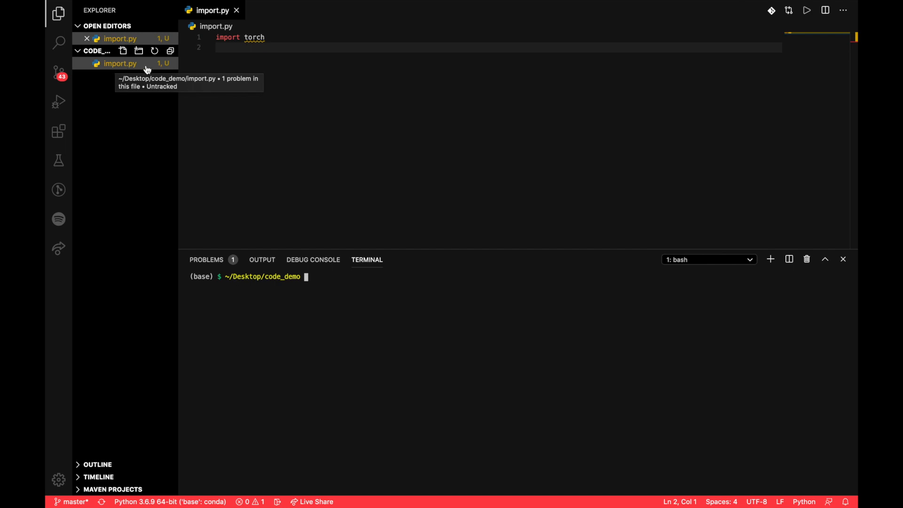
mouse_move(394, 290)
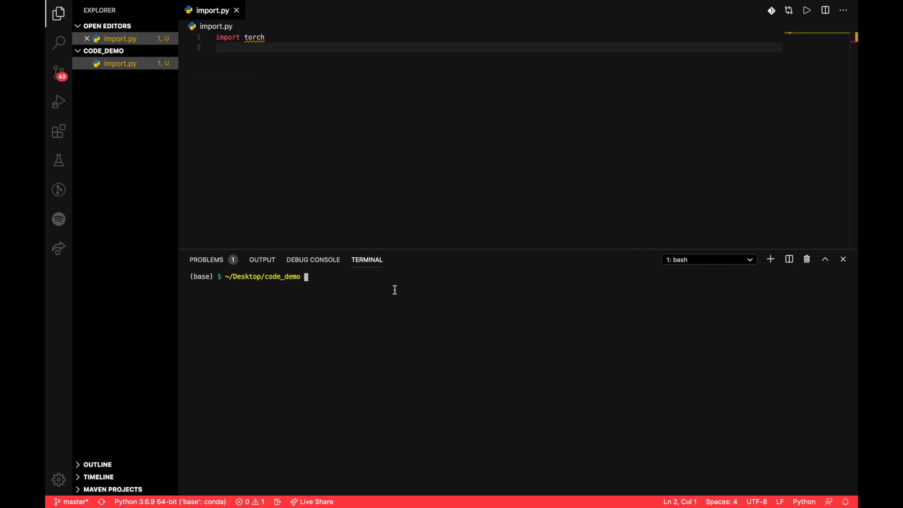
- Run 'pip freeze | grep torch' in the base environment, finding no torch
type("pip fre")
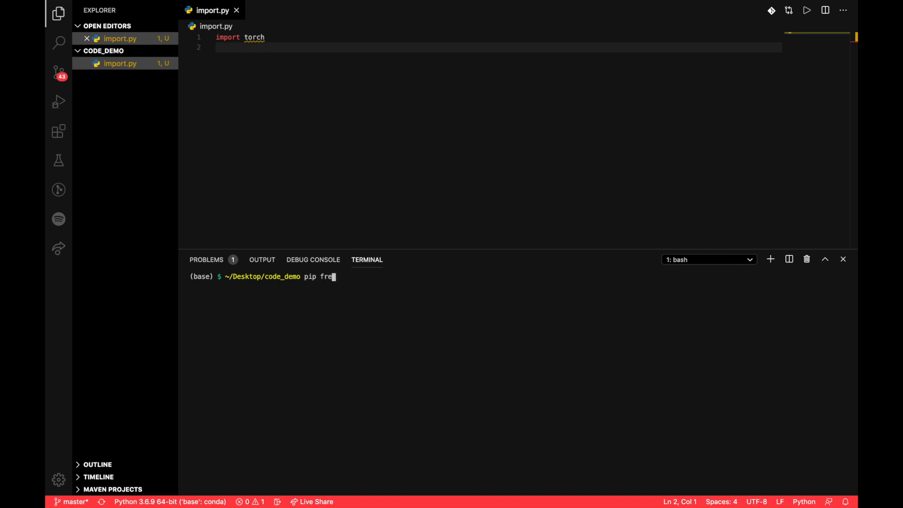
type("eze |")
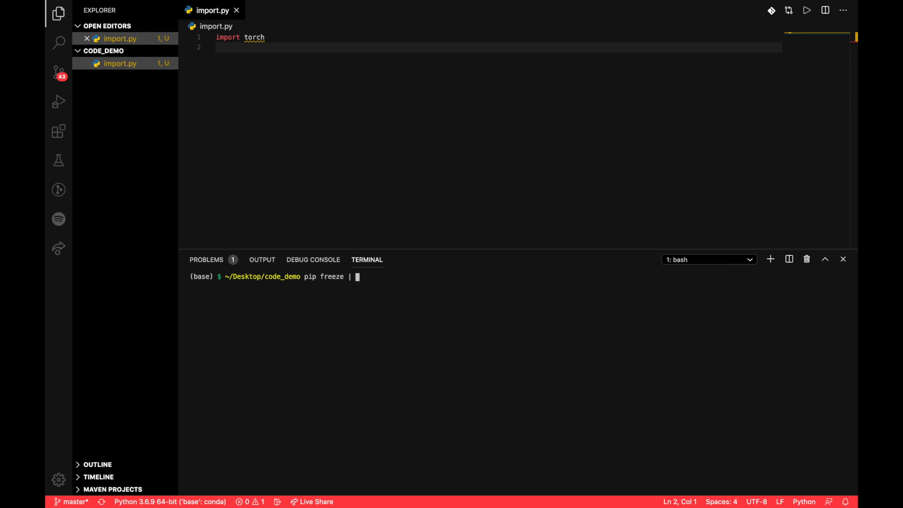
type("grep torch")
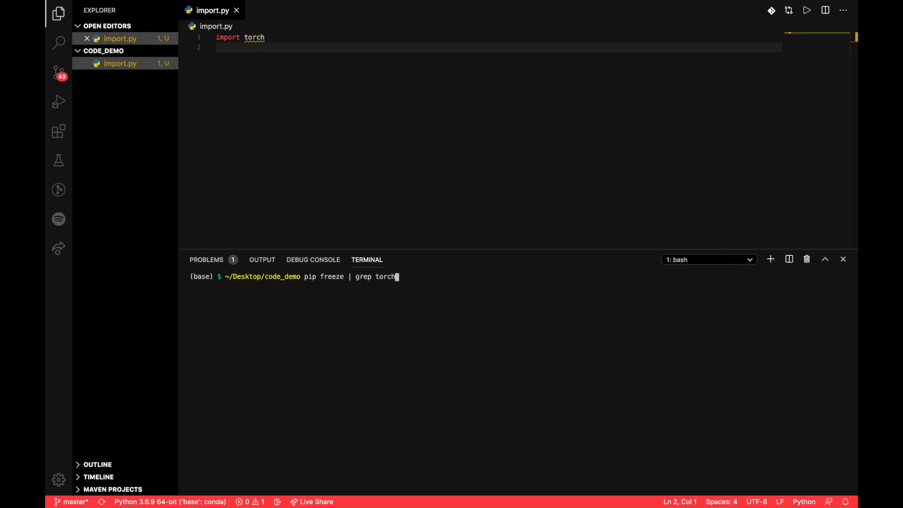
key("Return")
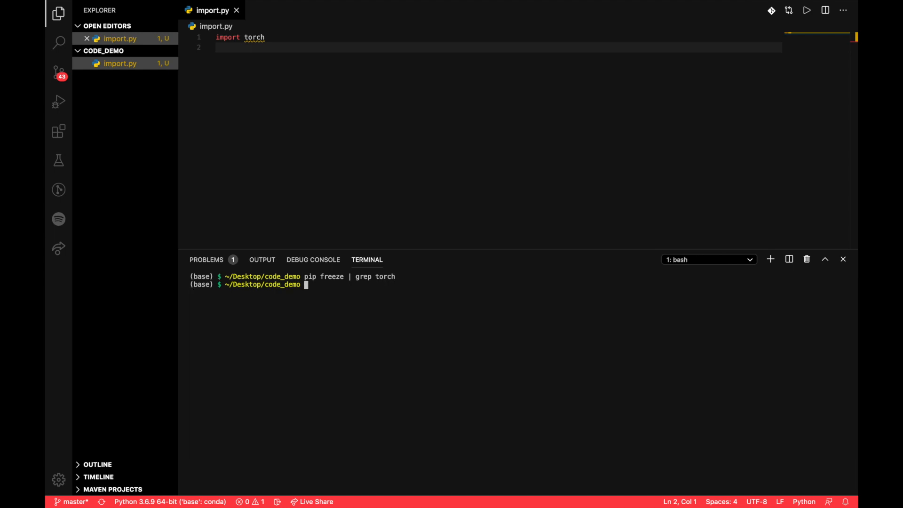
- Activate the ml conda environment and find torch 1.4.0 with 'pip freeze | grep torch'
type("conda act")
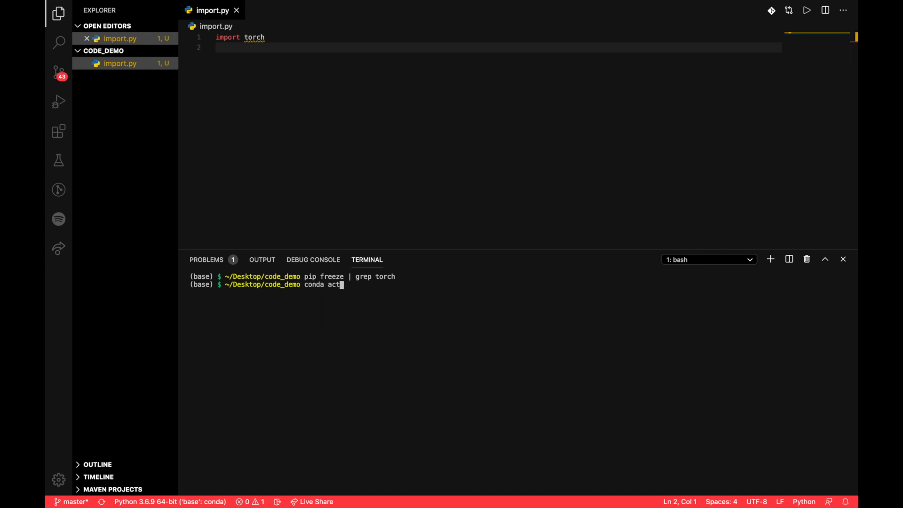
type("ivate")
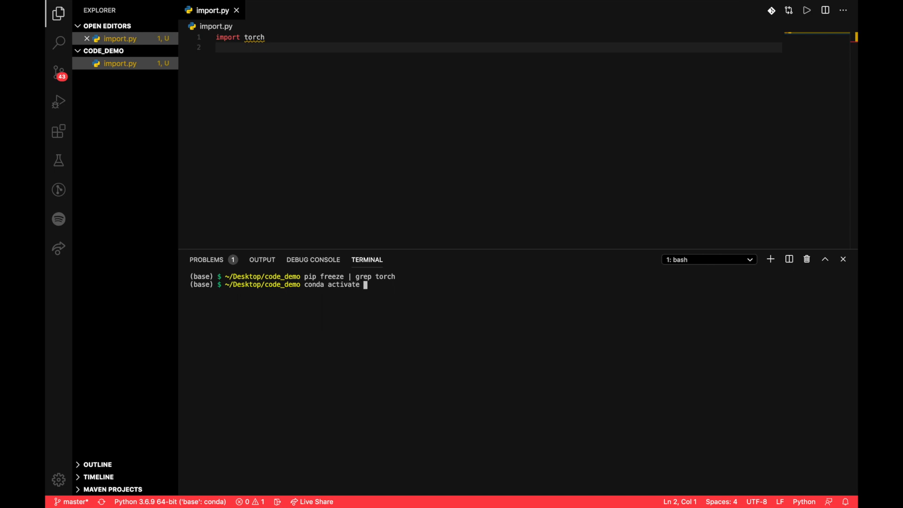
type("ml")
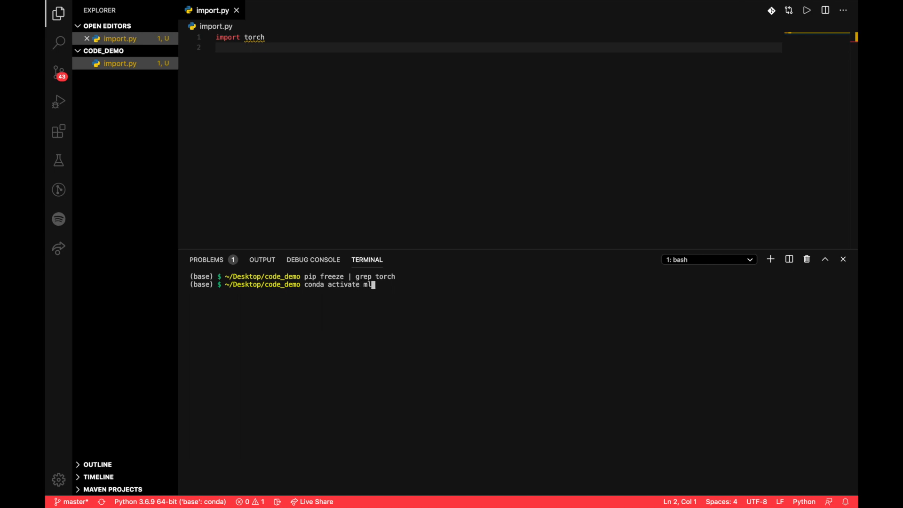
type("pip freeze | grep torch")
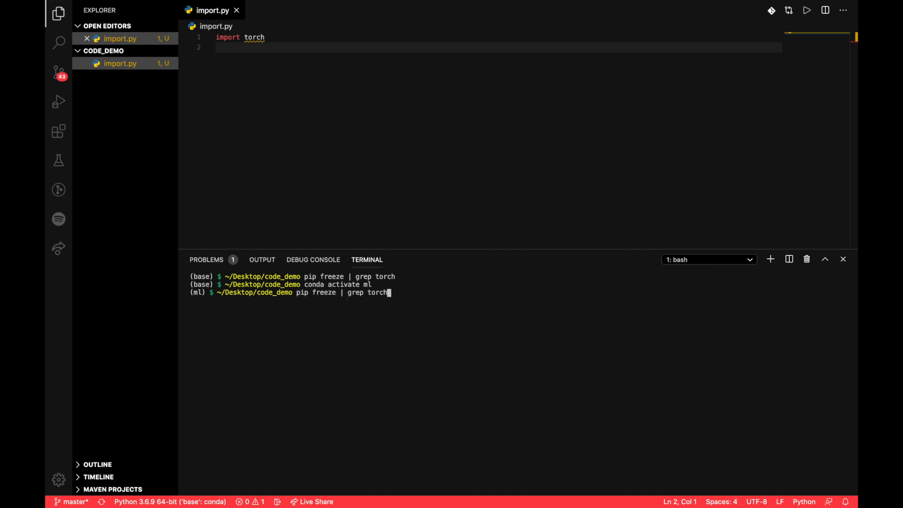
key("Return")
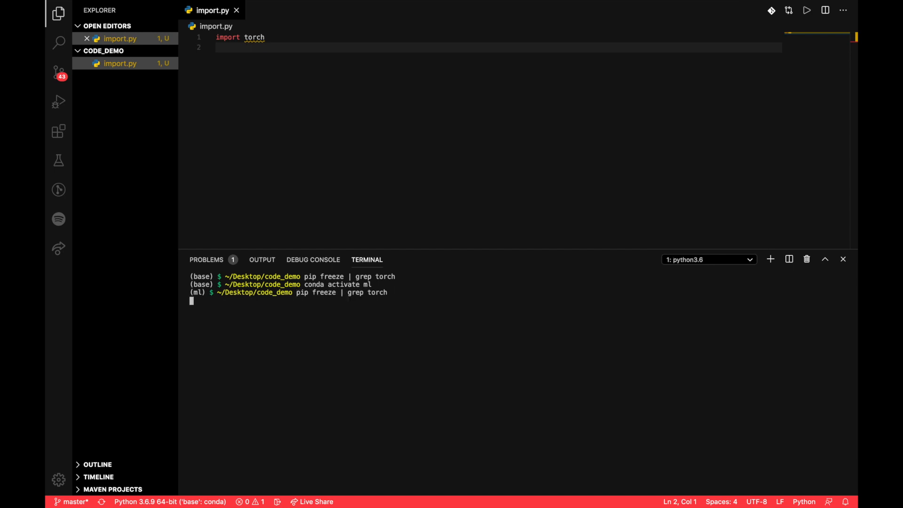
key("Return")
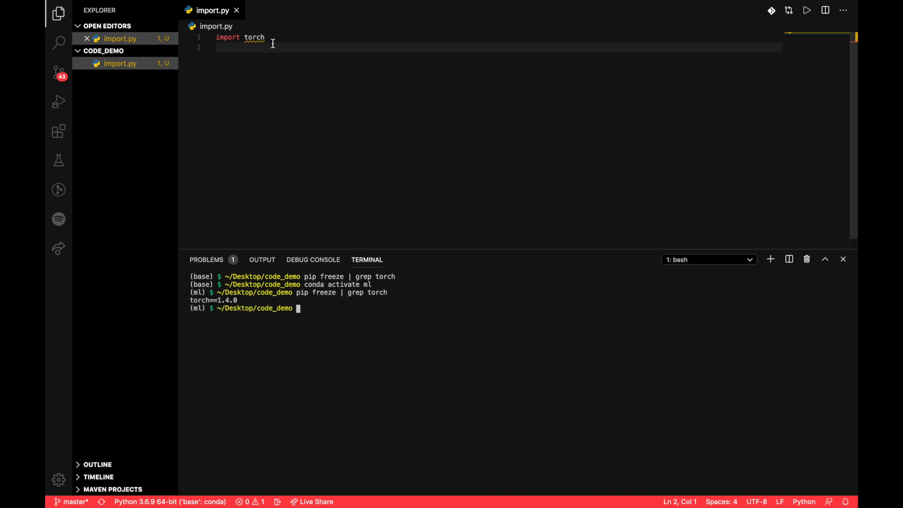
- Add 'import transformers' and 'import spacy' below 'import torch' in import.py
type("import")
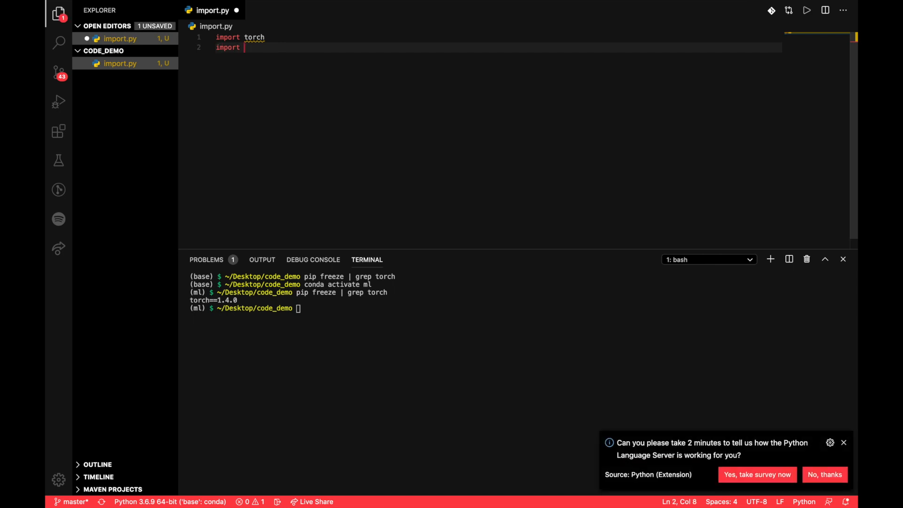
type("transformers")
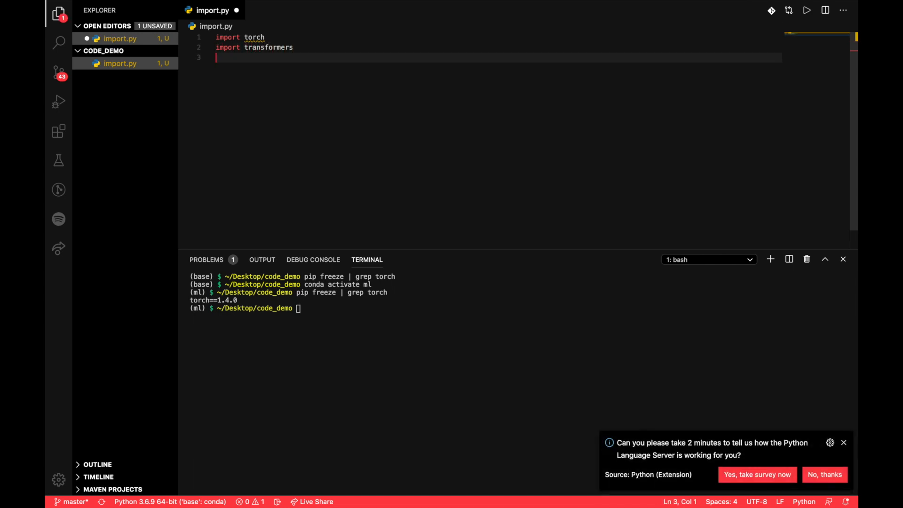
type("import")
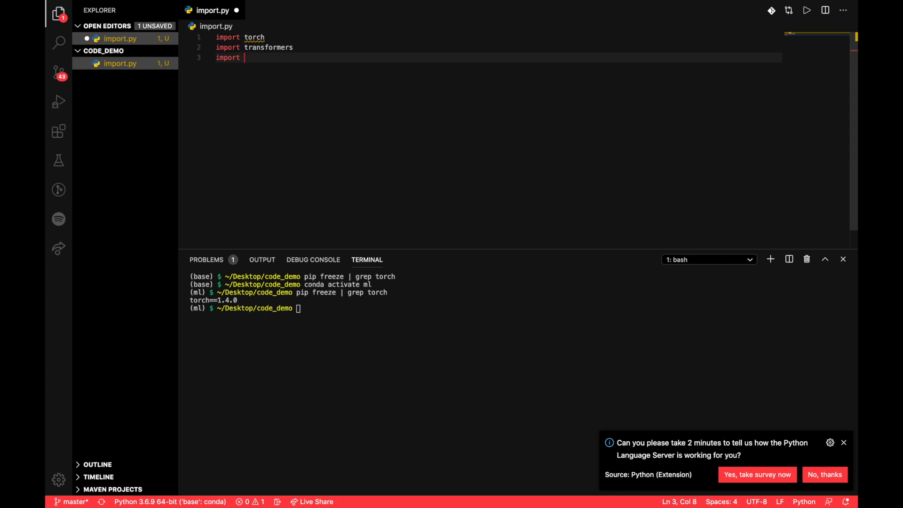
type("spacy")
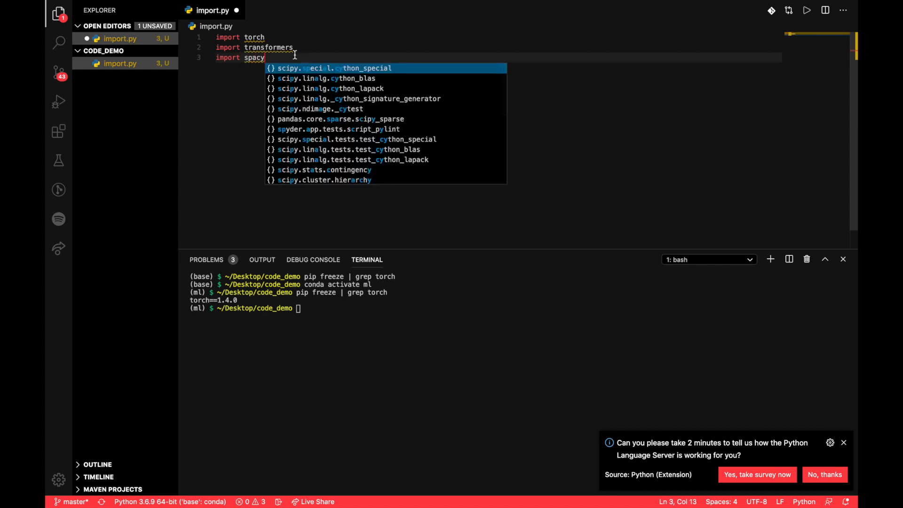
key("Escape")
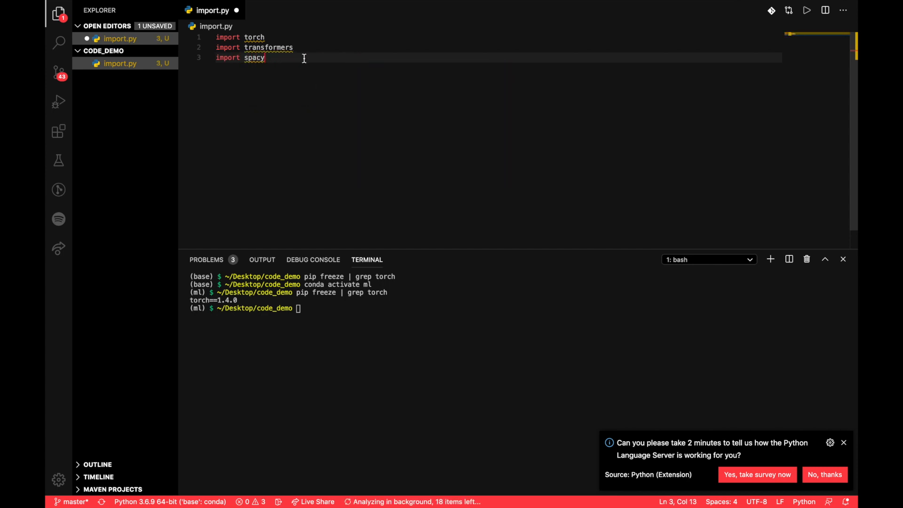
left_click(345, 309)
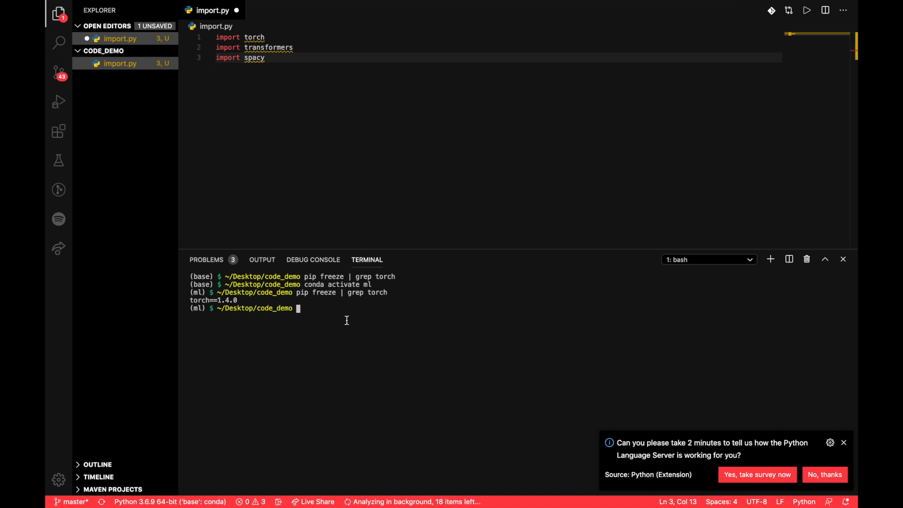
- In the ml environment, grep pip freeze for transformers 2.6.0 and spacy 2.2.4
type("conda activate ml")
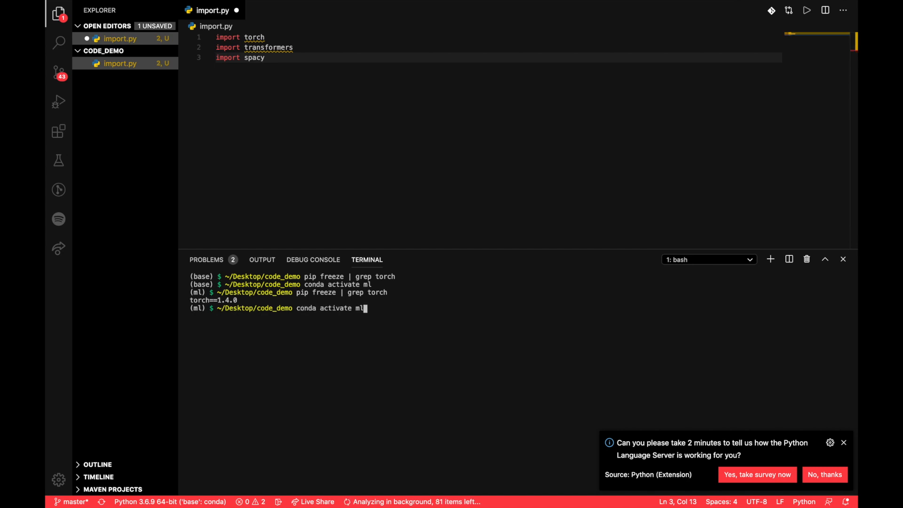
type("pip freeze | grep")
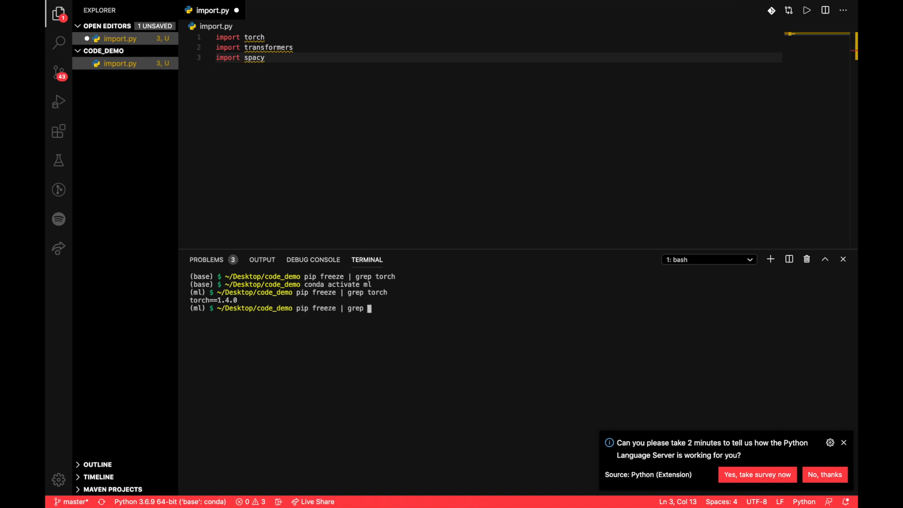
type("transformers")
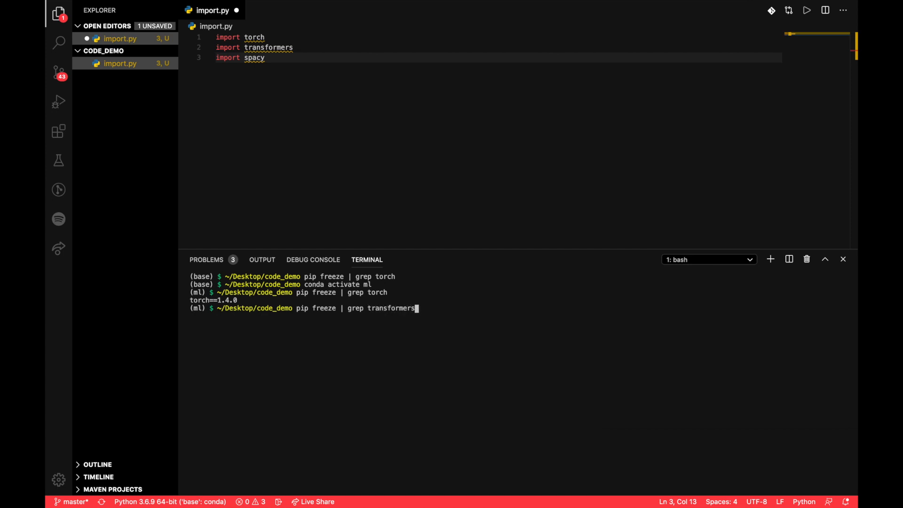
key("Return")
type("pip freeze | grep t")
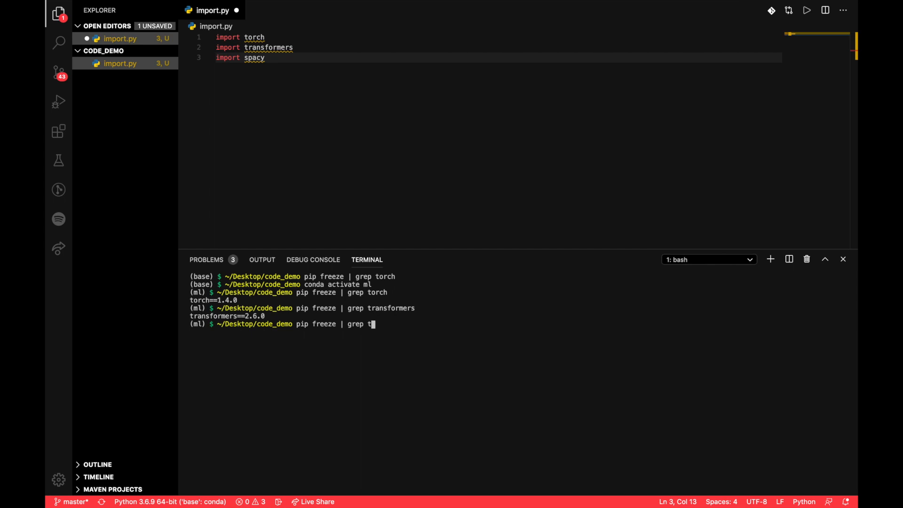
key("Return")
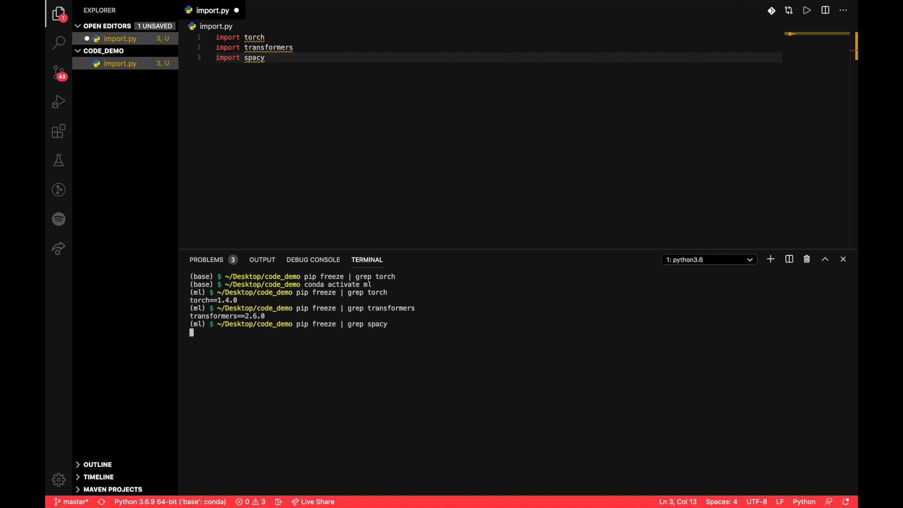
key("Return")
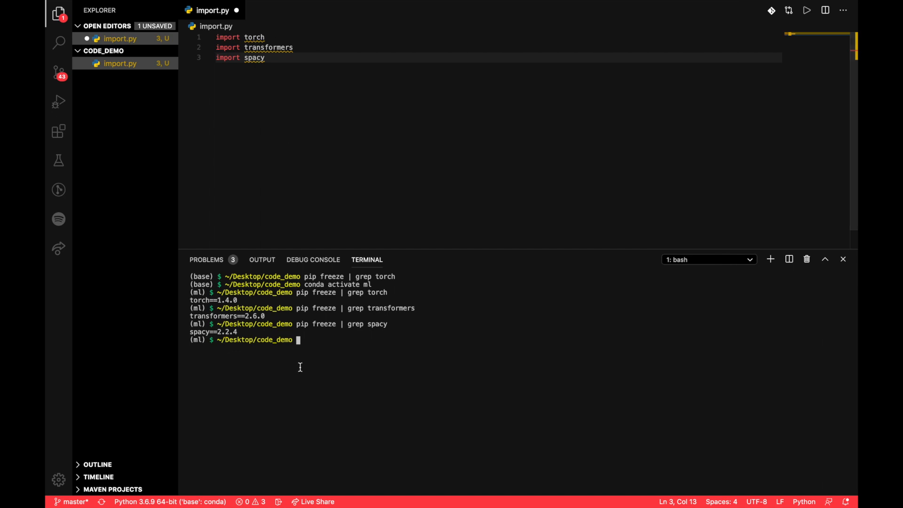
mouse_move(356, 346)
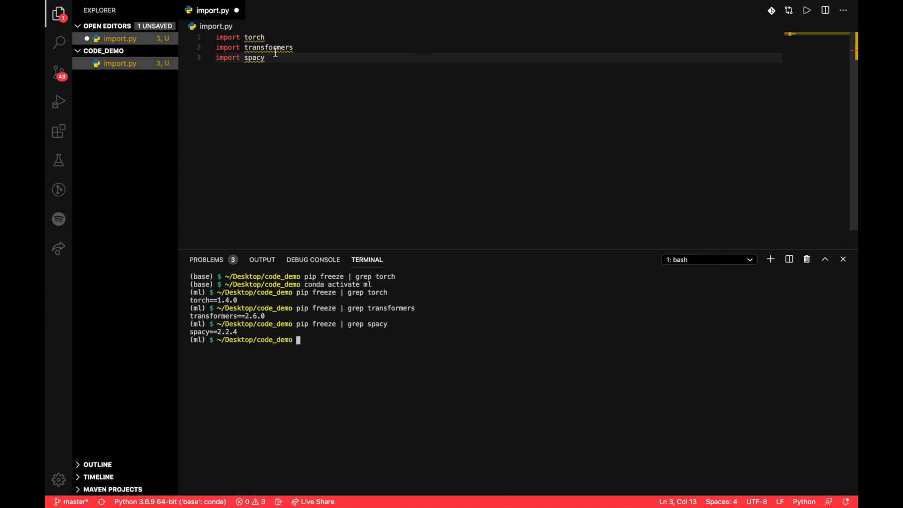
mouse_move(335, 201)
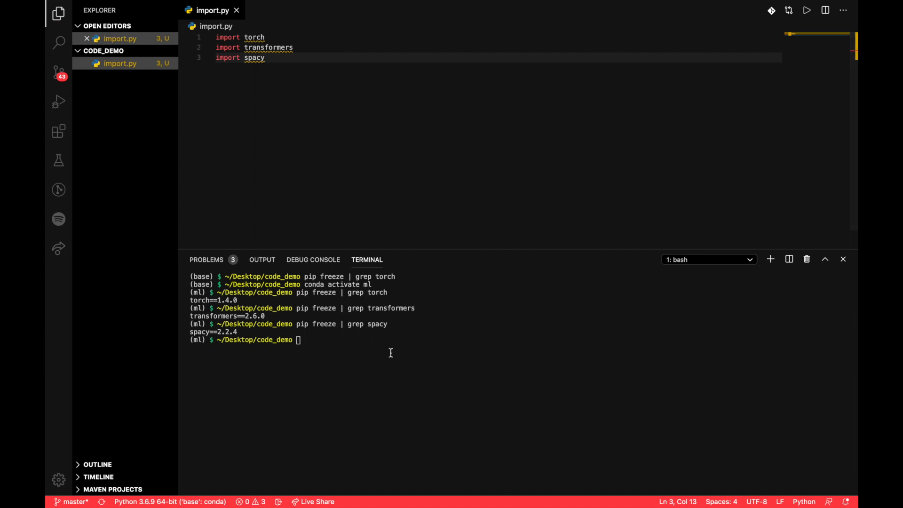
mouse_move(346, 307)
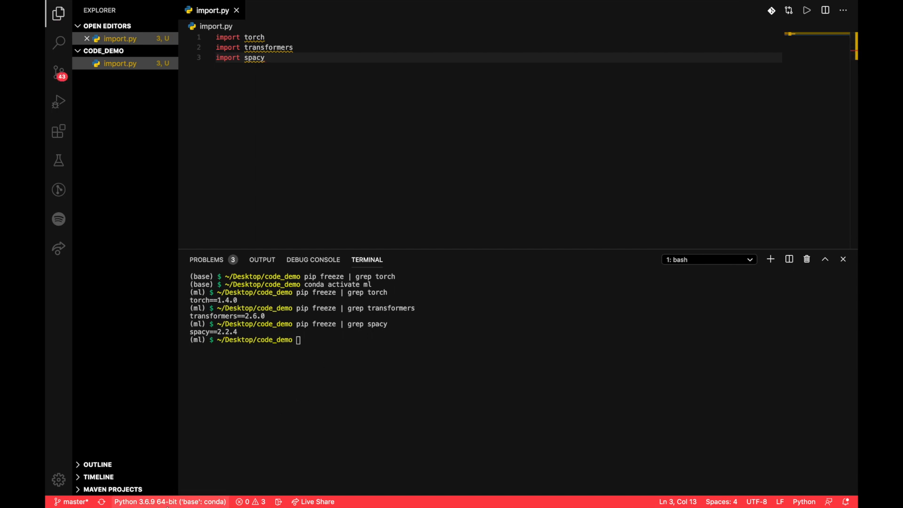
mouse_move(170, 501)
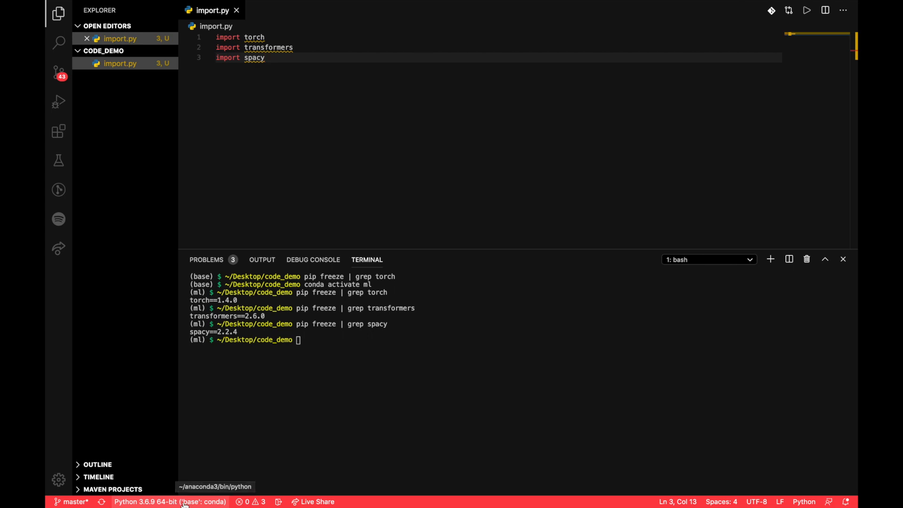
- Bring up the Python interpreter list from the status bar, showing base, dev and ml conda environments
left_click(169, 501)
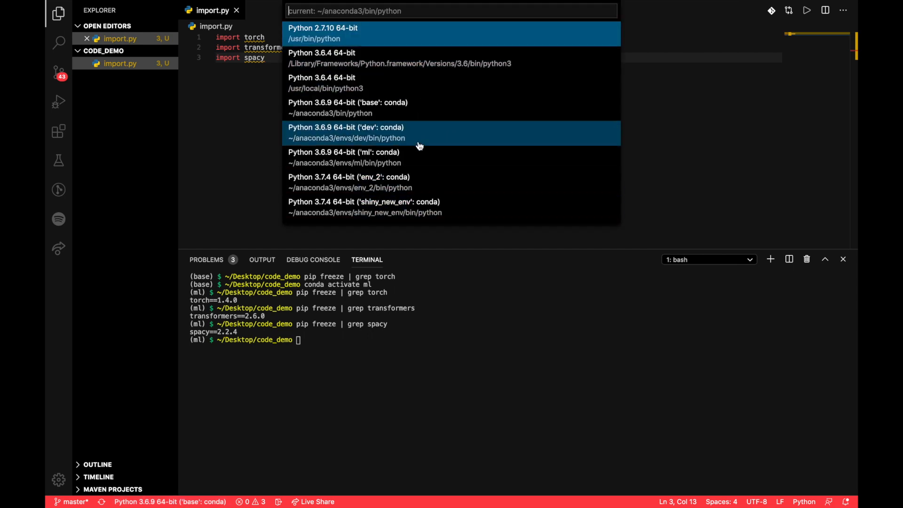
mouse_move(419, 157)
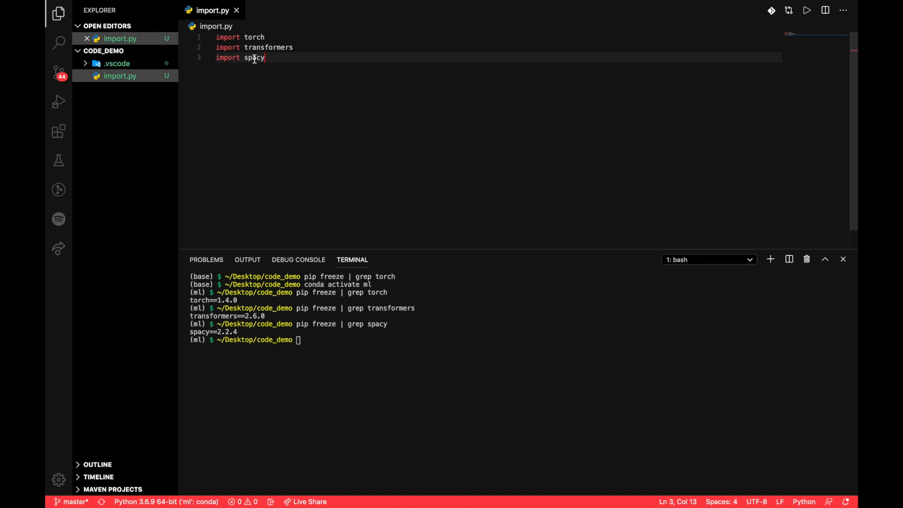
mouse_move(129, 97)
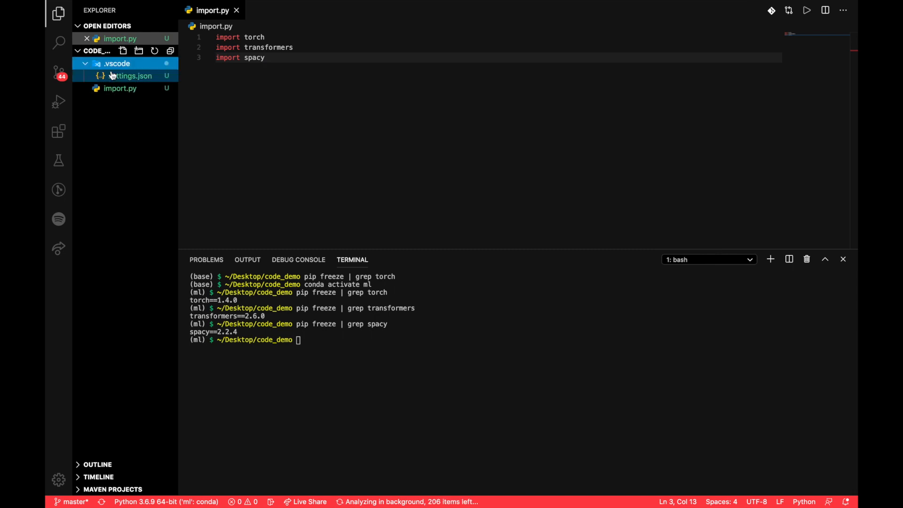
mouse_move(131, 76)
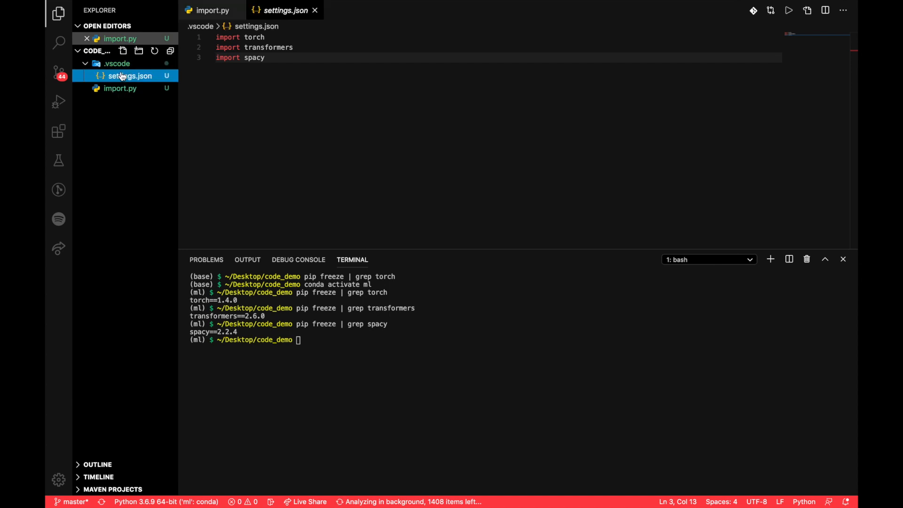
- View .vscode/settings.json and select the python.pythonPath value pointing to ml's python
left_click(130, 75)
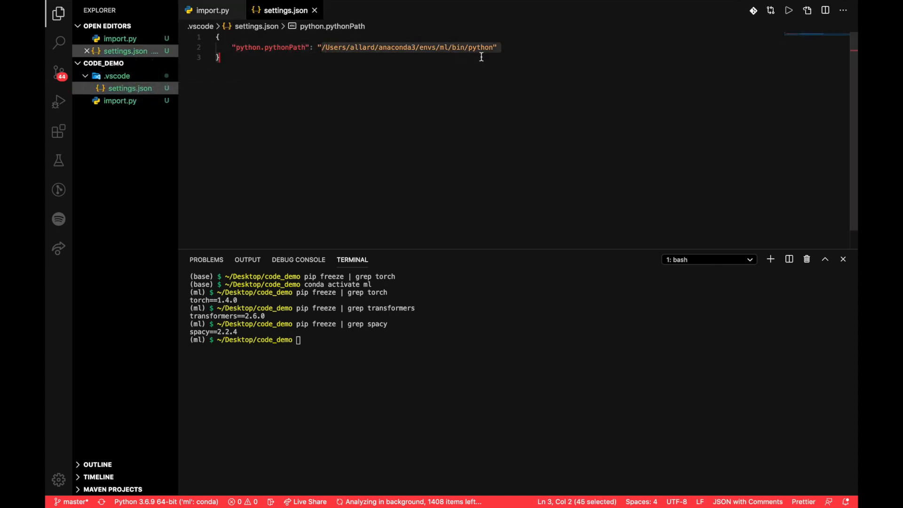
left_click(496, 47)
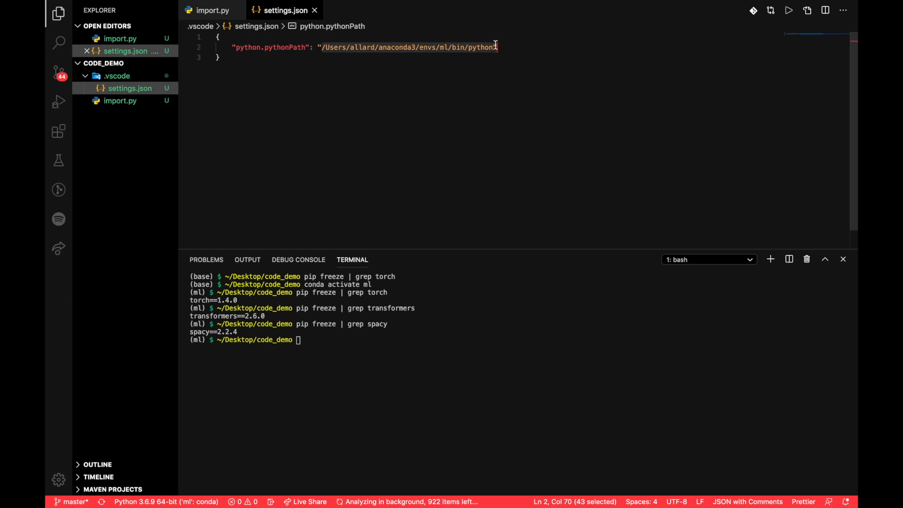
left_click(446, 47)
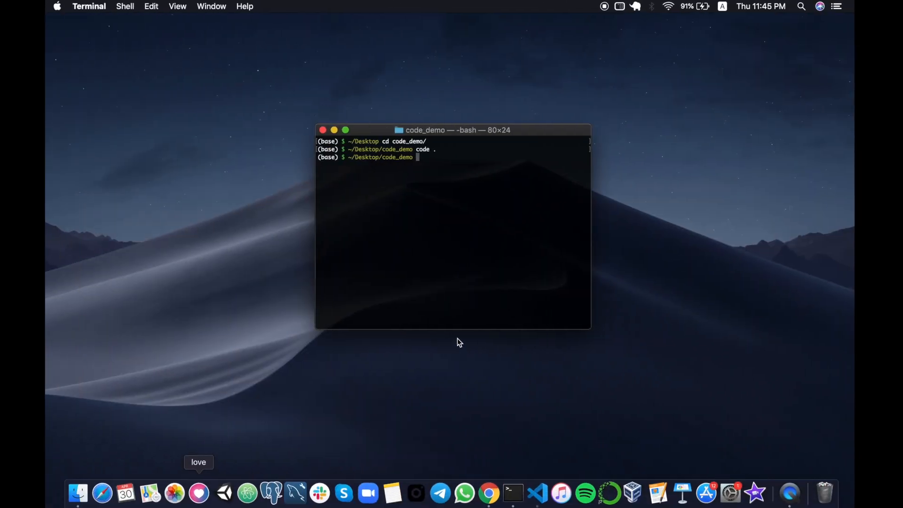
- Relaunch VS Code on ~/Desktop/code_demo with 'code .'
type("code .")
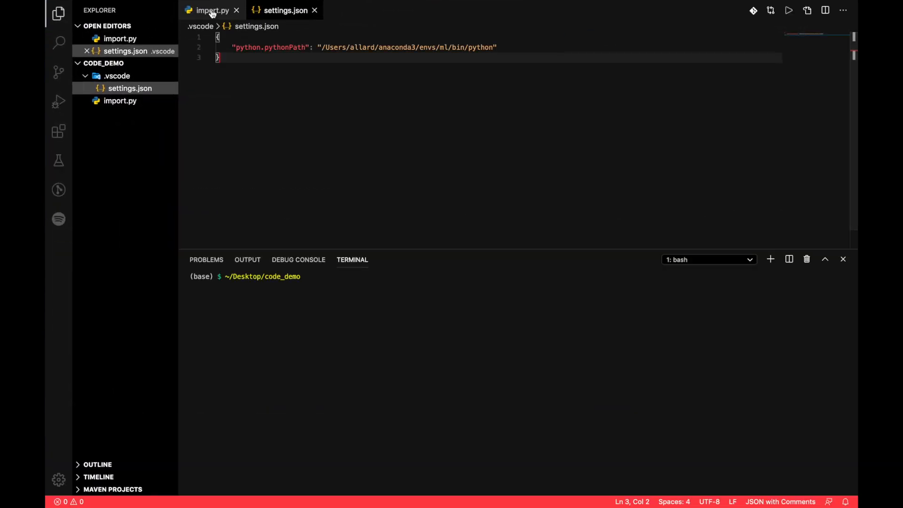
- Return to import.py, now showing 0 problems under the 'ml': conda interpreter
left_click(212, 10)
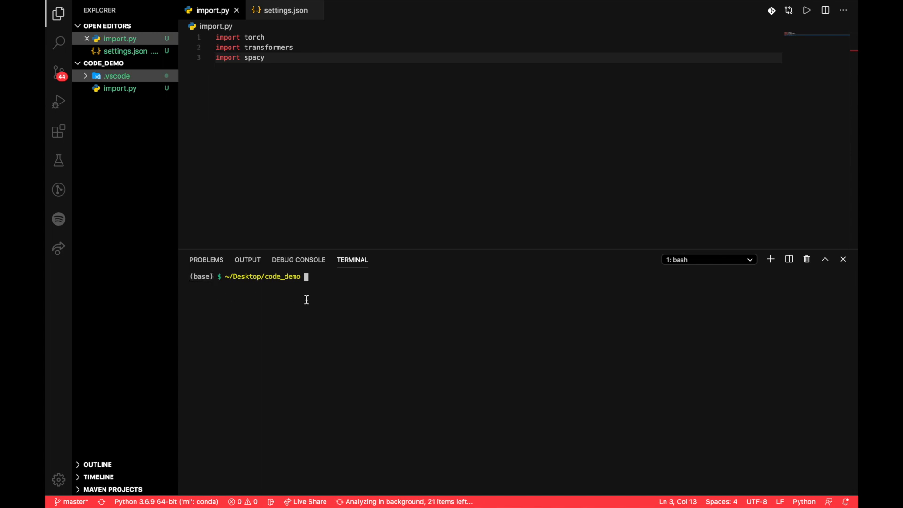
mouse_move(330, 296)
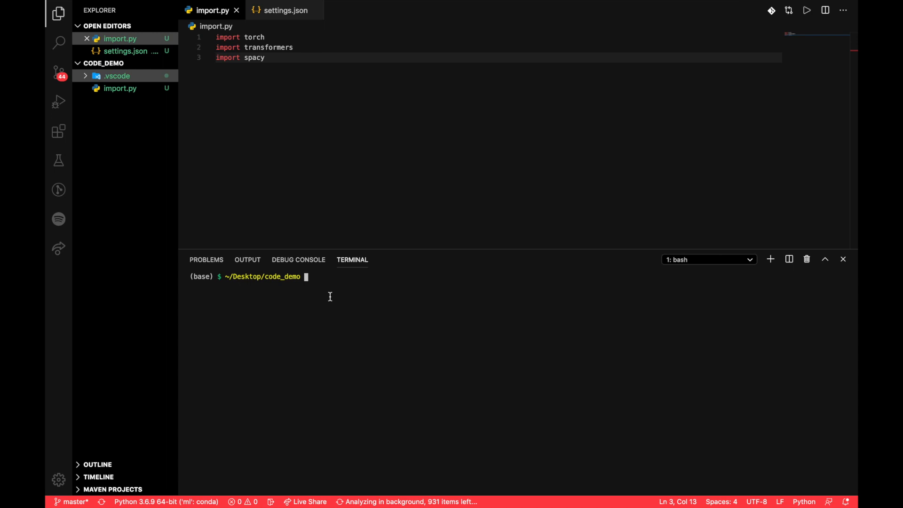
mouse_move(651, 288)
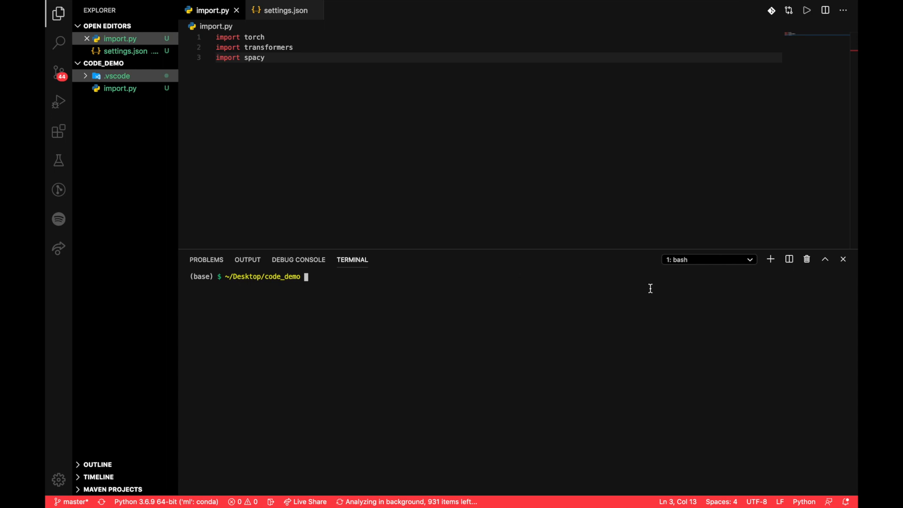
mouse_move(770, 263)
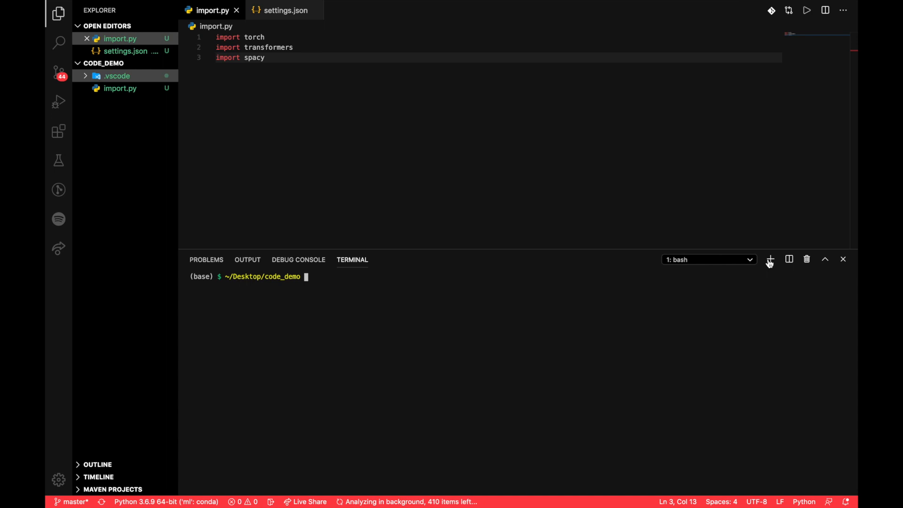
- Start a second integrated terminal that auto-runs 'conda activate ml'
left_click(771, 259)
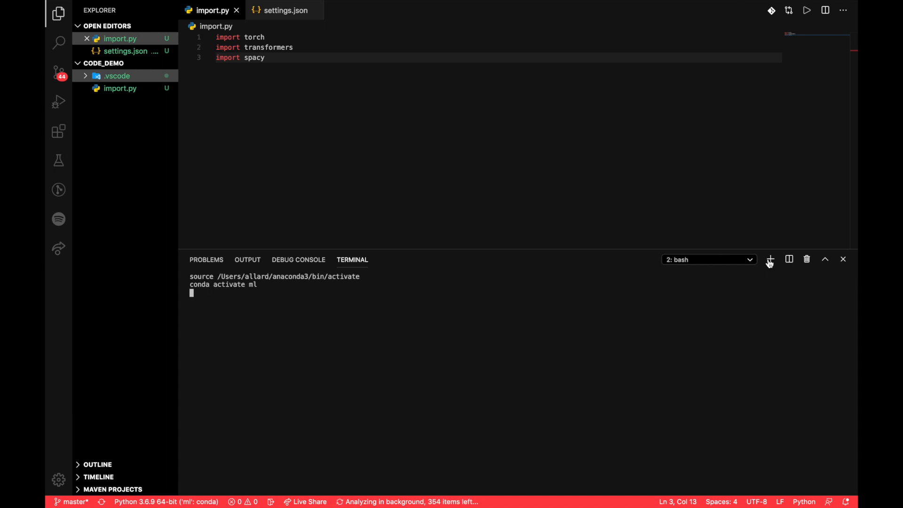
key("Return")
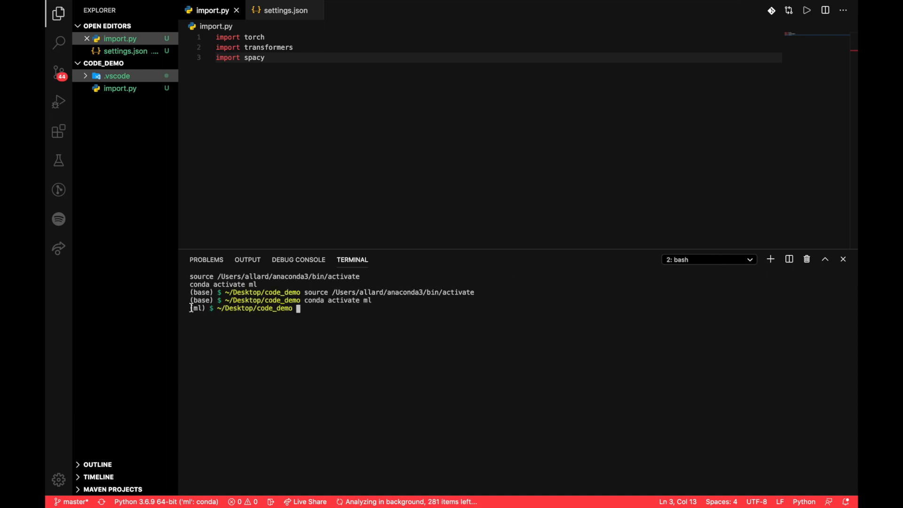
mouse_move(379, 328)
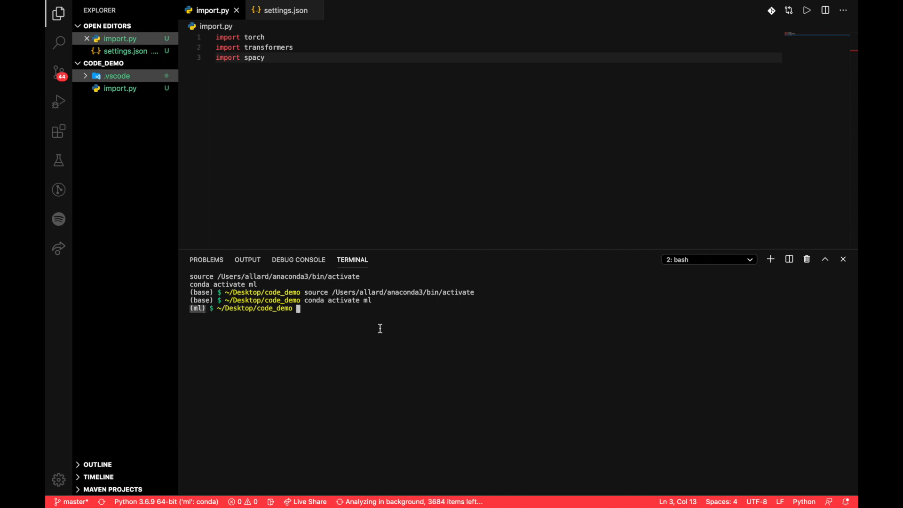